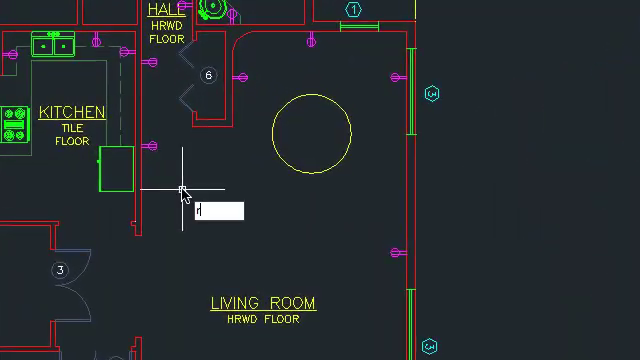
Step: Type REC letter by letter, watching autocomplete suggestions, to run the RECTANG command
{"action": "type", "text": "R"}
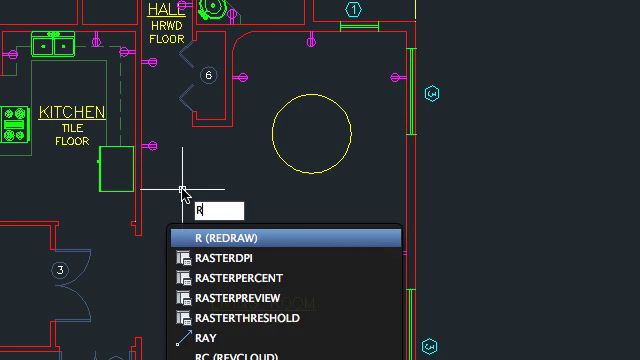
{"action": "type", "text": "e"}
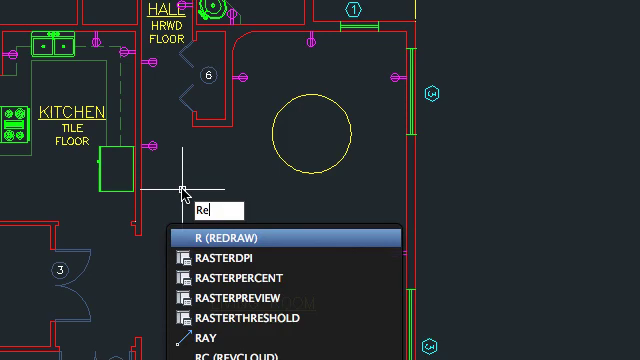
{"action": "type", "text": "EC"}
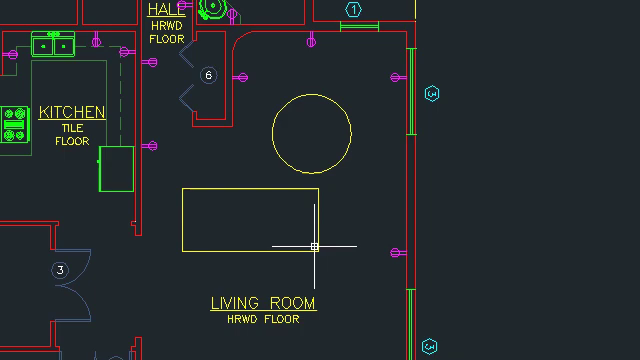
{"action": "mouse_move", "coordinate": [229, 137]}
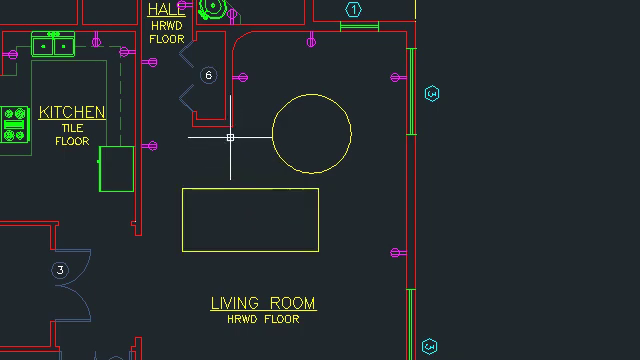
Step: Stretch the short line beside the closet so it extends across the circle
{"action": "left_click", "coordinate": [222, 127]}
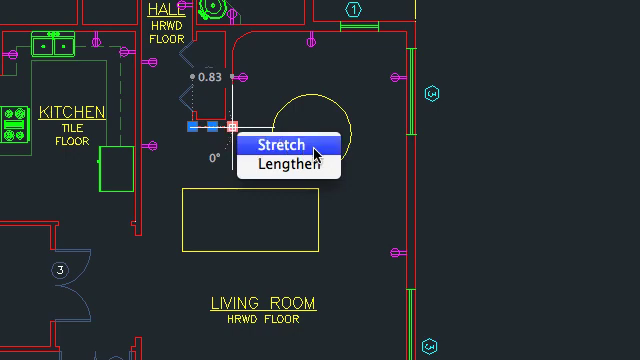
{"action": "left_click", "coordinate": [275, 143]}
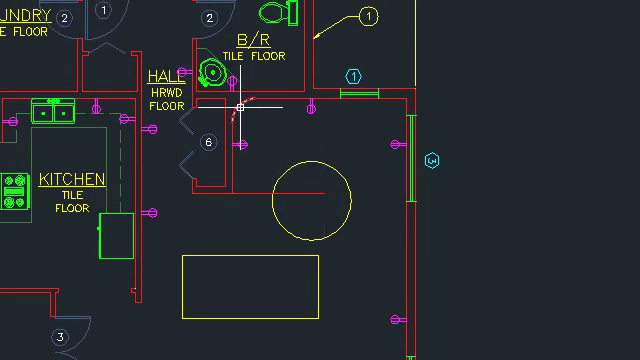
Step: Select the arc at the closet's upper corner and stretch its radius into a larger curve
{"action": "left_click", "coordinate": [240, 106]}
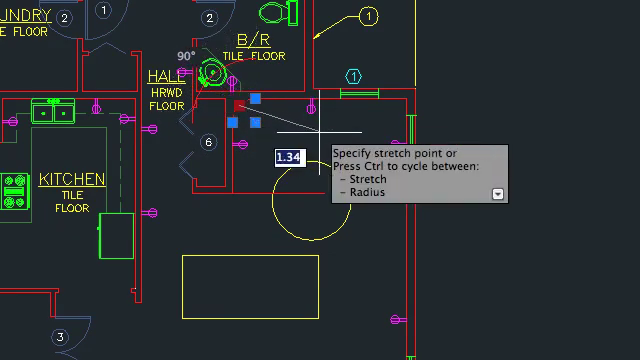
{"action": "mouse_move", "coordinate": [312, 124]}
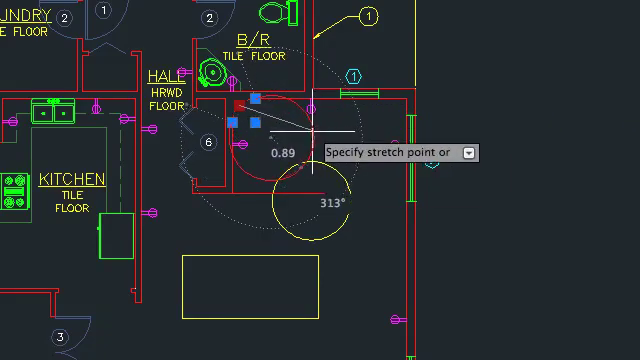